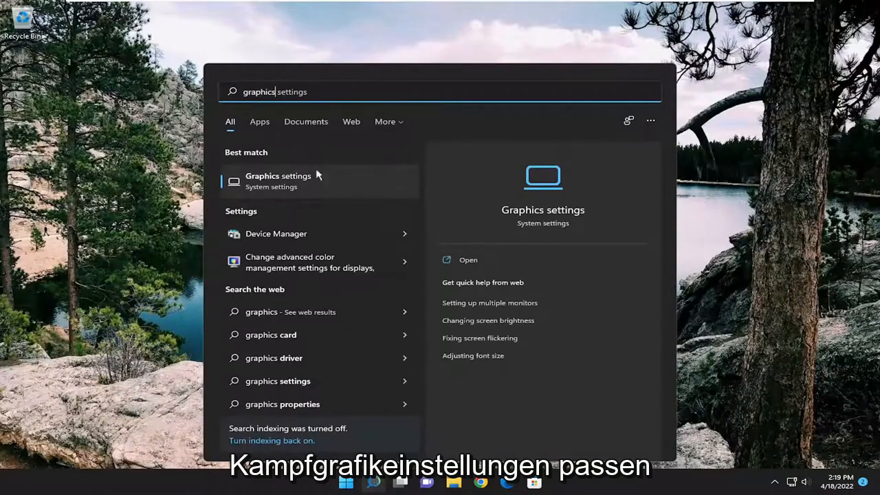
Step: Open Graphics settings from the 'graphics settings' search results
click(277, 181)
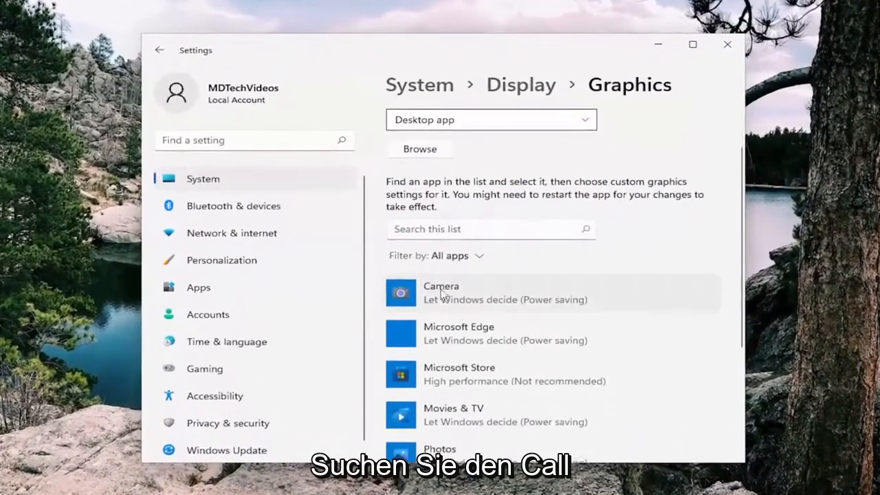
mouse_move(256, 328)
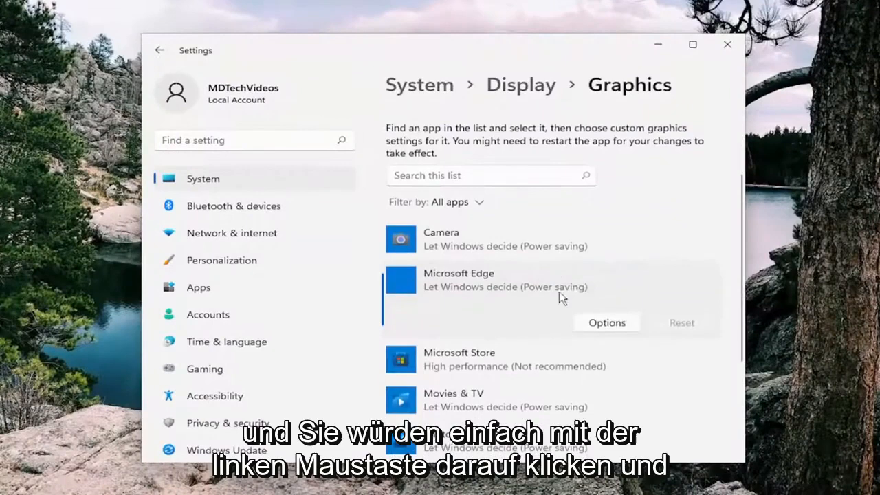
Step: Set Microsoft Edge's graphics preference to Power saving and save it
click(606, 323)
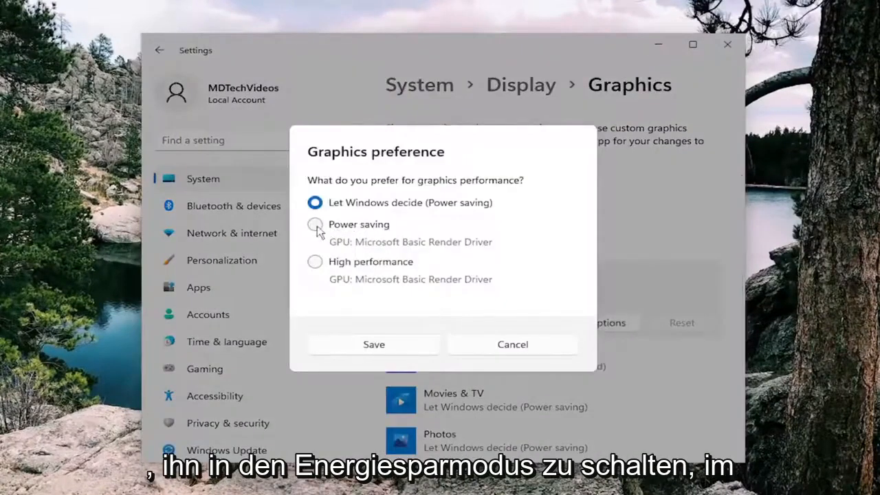
click(314, 225)
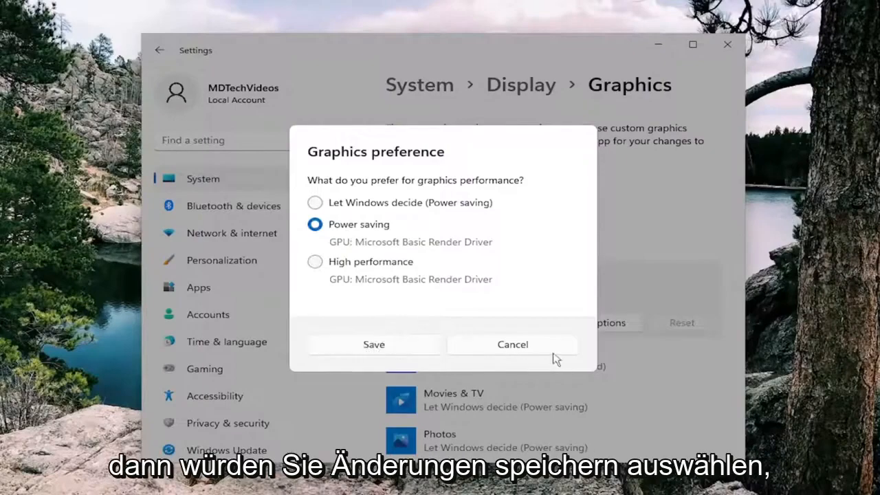
click(513, 344)
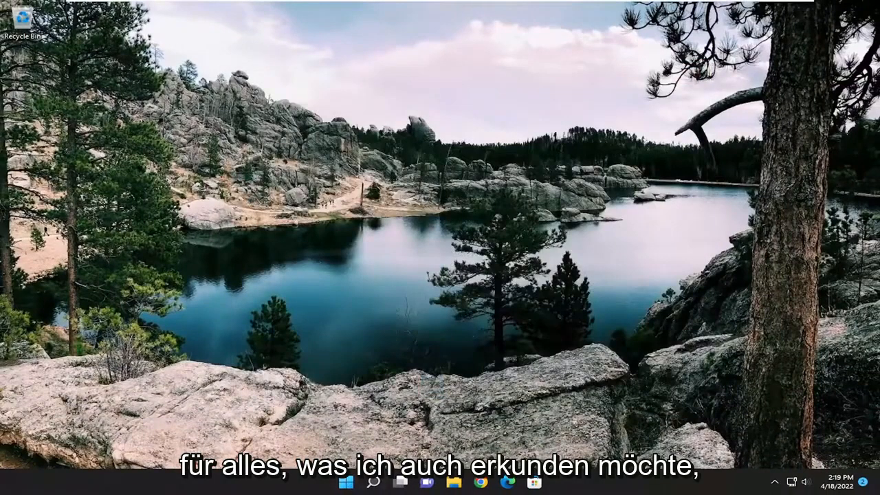
Step: Search for Disk Cleanup from the taskbar and launch it
click(373, 481)
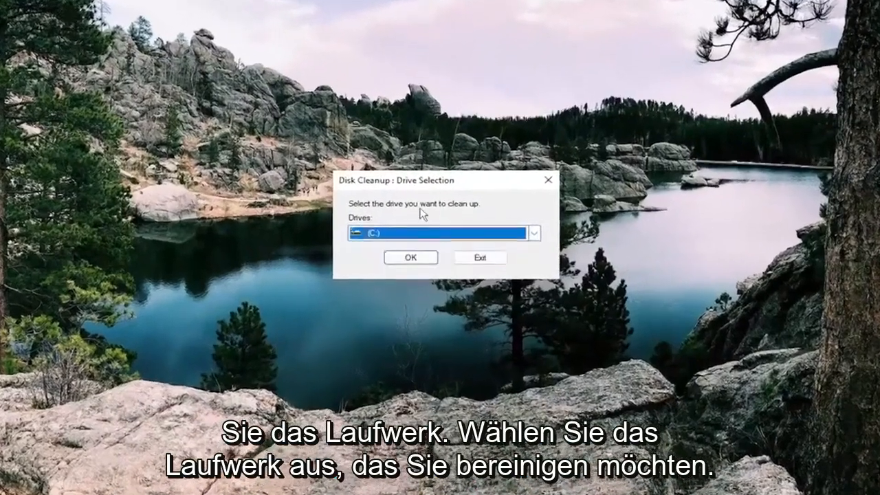
Step: Scan drive C: with Disk Cleanup, including system files (about 716 MB)
click(538, 233)
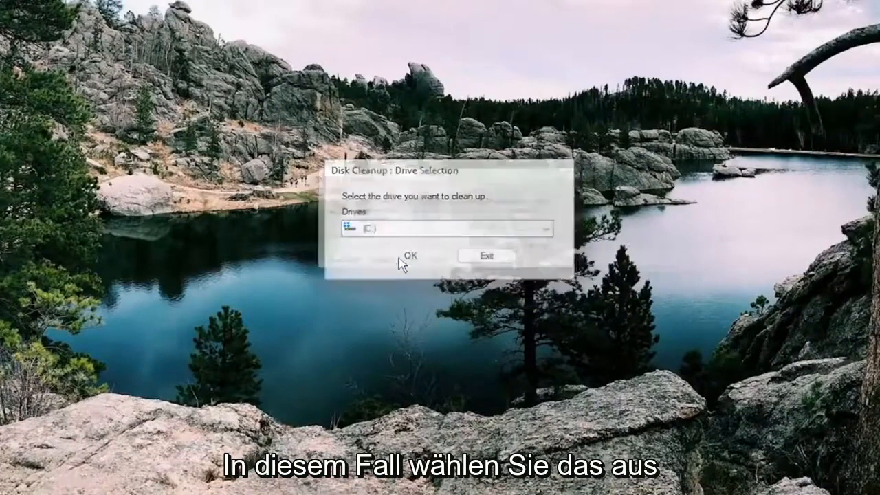
click(411, 255)
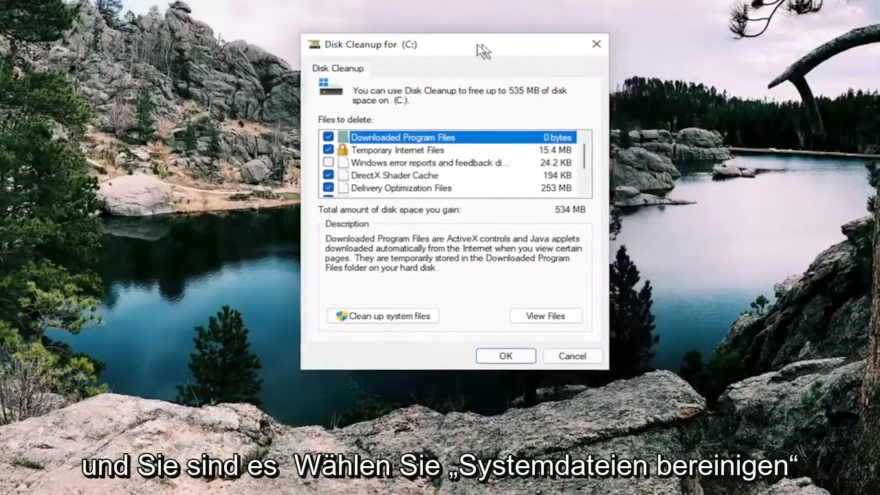
click(382, 315)
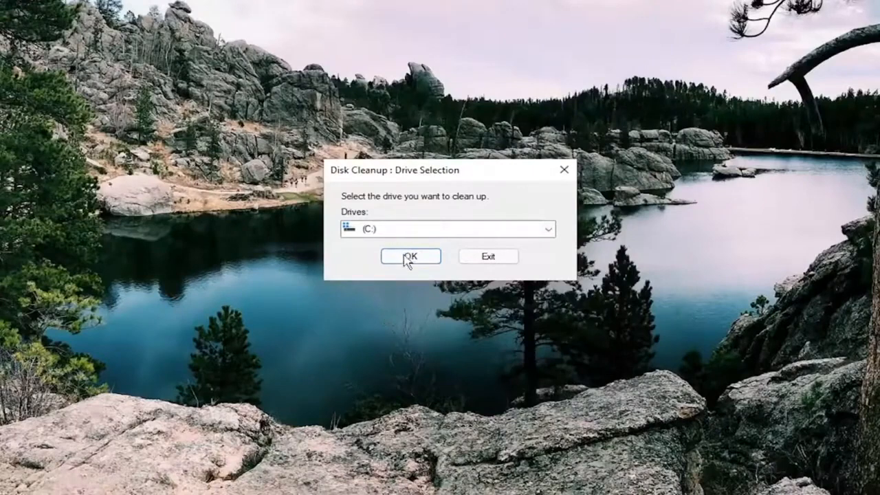
click(411, 256)
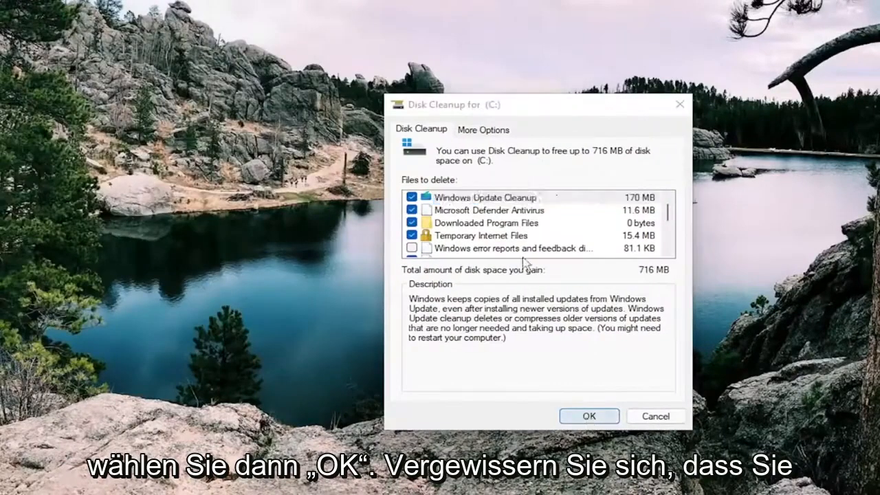
Step: Delete the checked files on drive C: and confirm permanent deletion
click(589, 416)
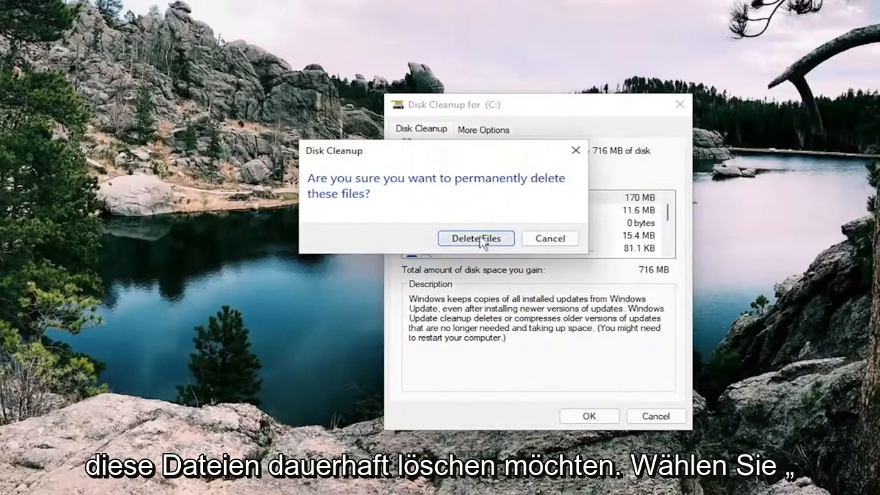
click(476, 238)
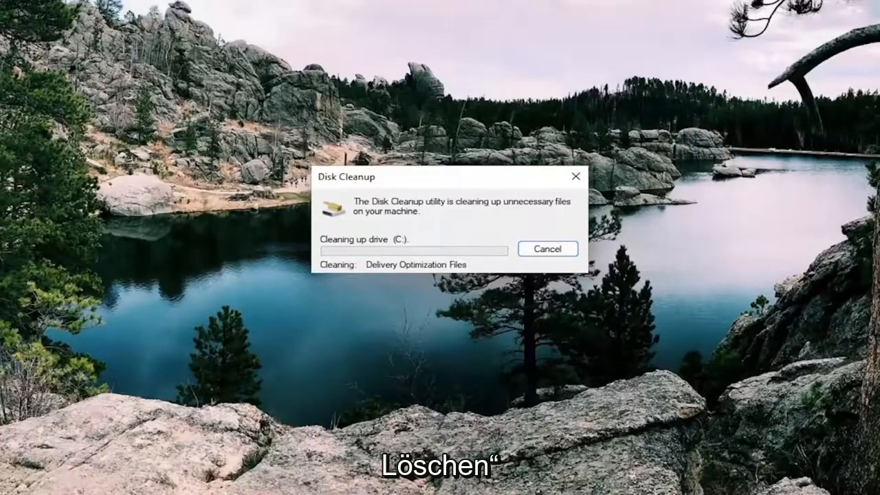